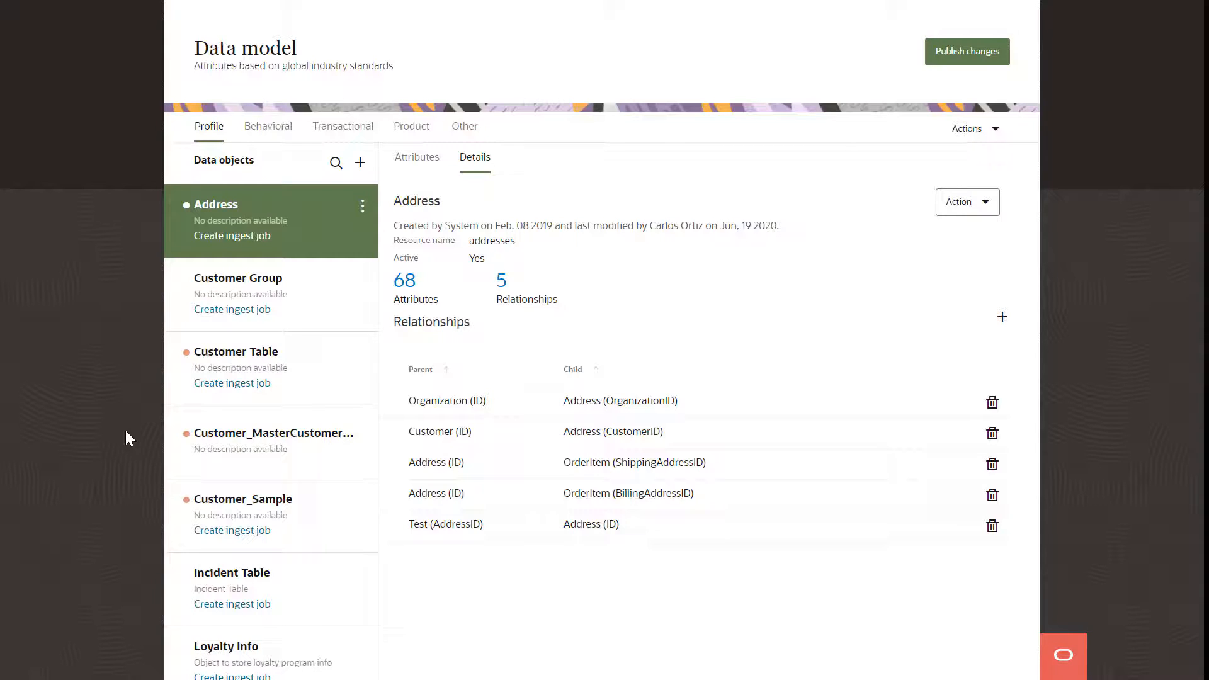
mouse_move(180, 471)
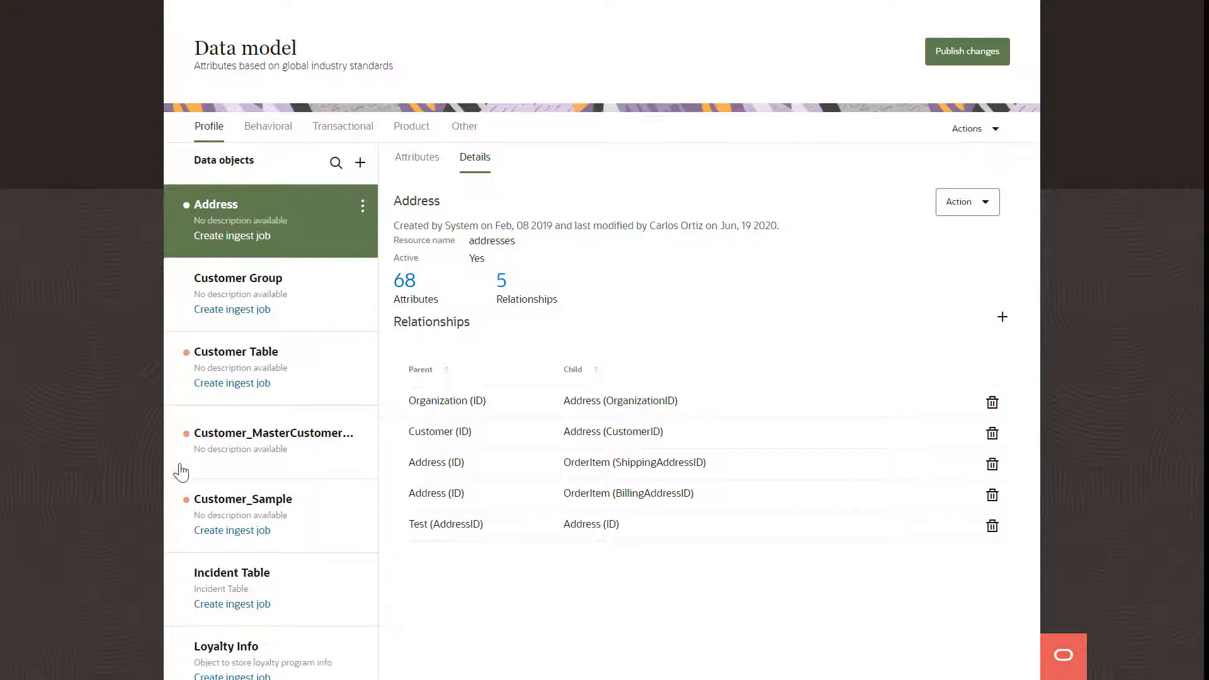
Step: Show the Details of the Customer_Sample data object from the Data objects list
click(243, 499)
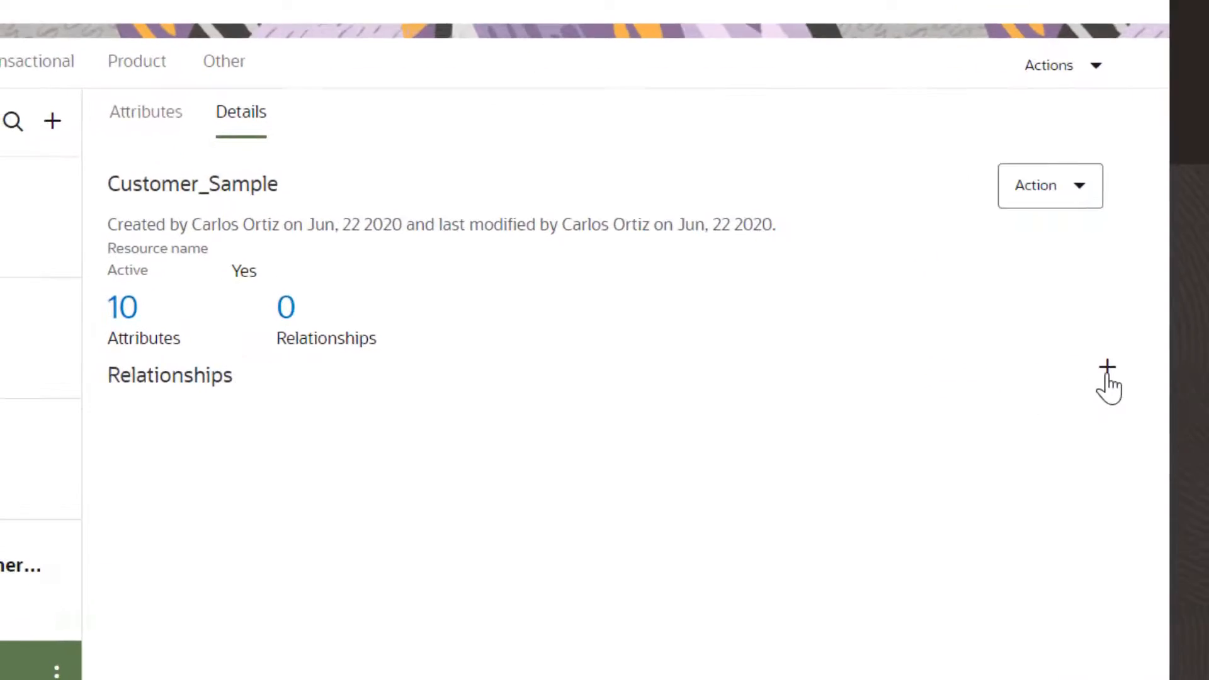
Step: Create a relationship from Customer_Sample, searching 'ord' and choosing Order Item_Sample as child
click(1105, 369)
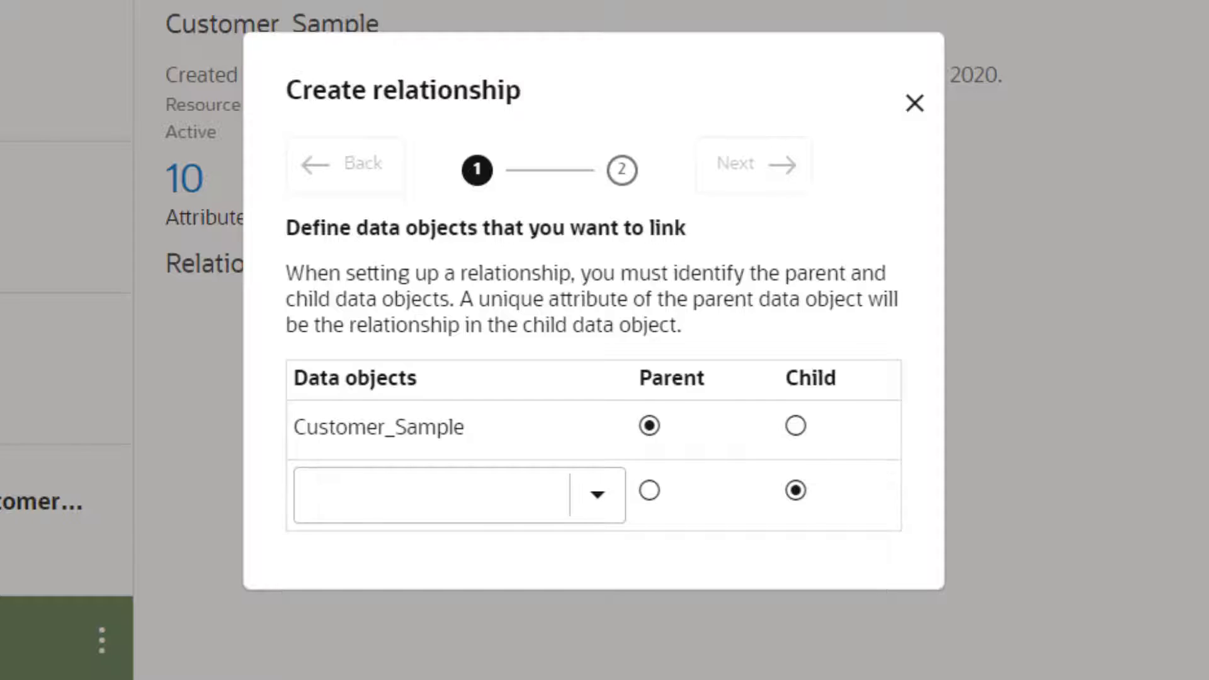
mouse_move(638, 512)
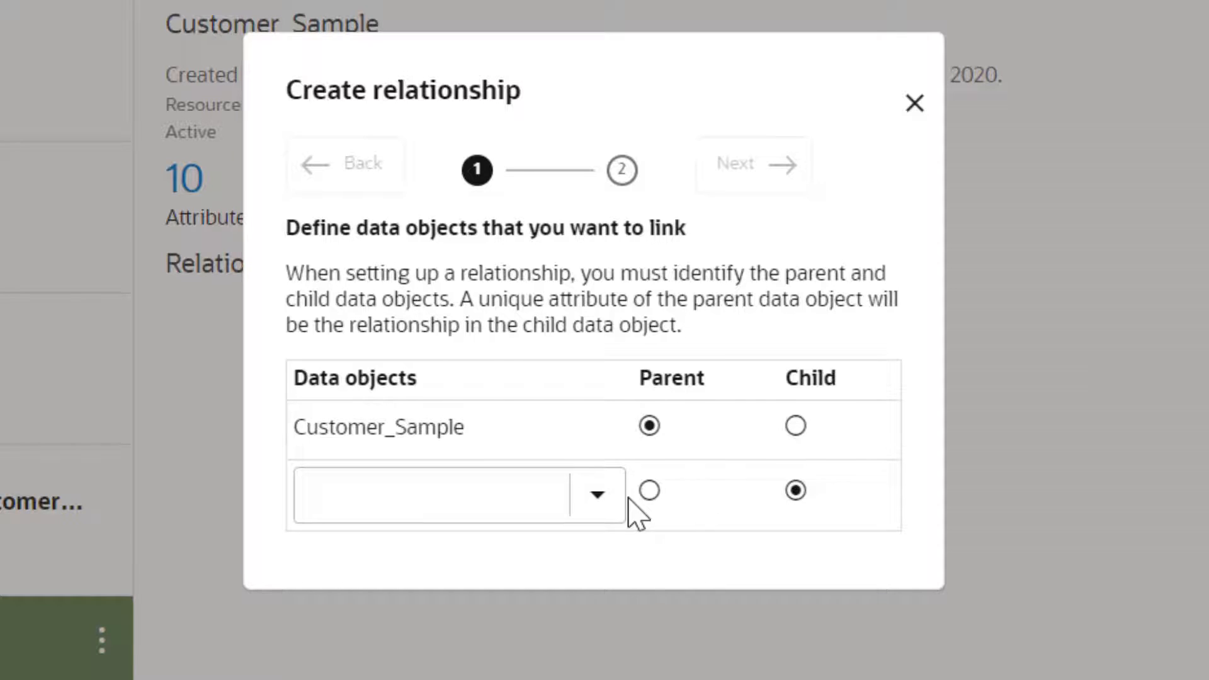
click(595, 495)
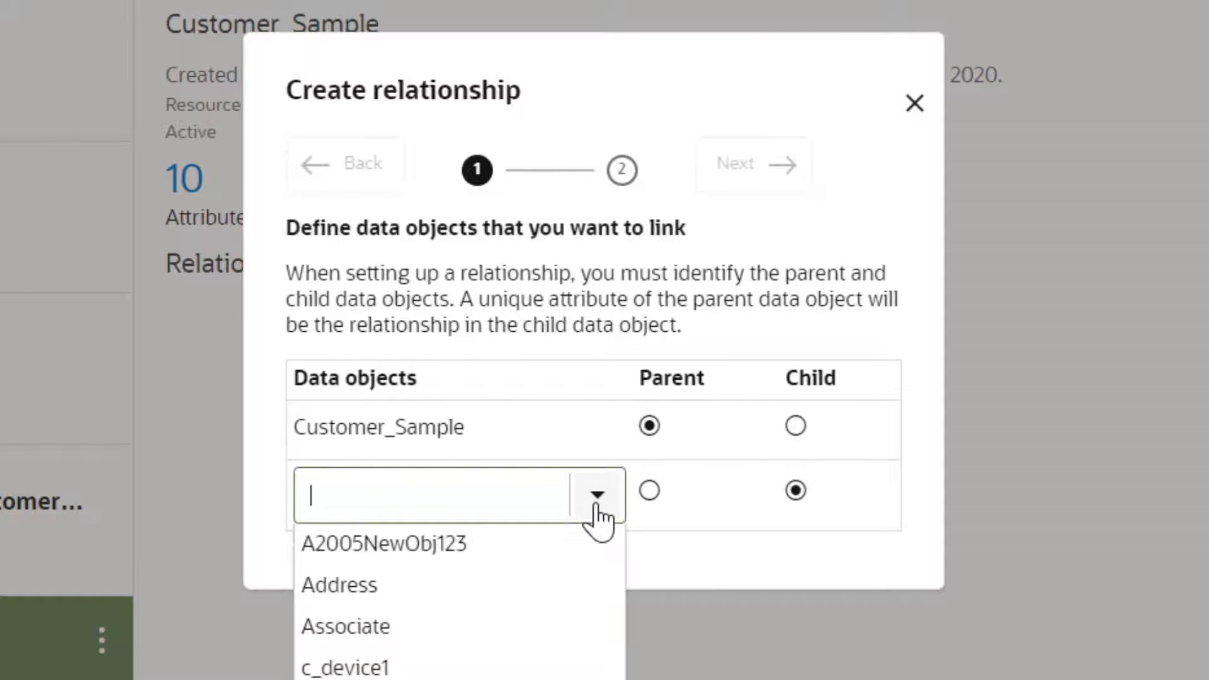
text(o)
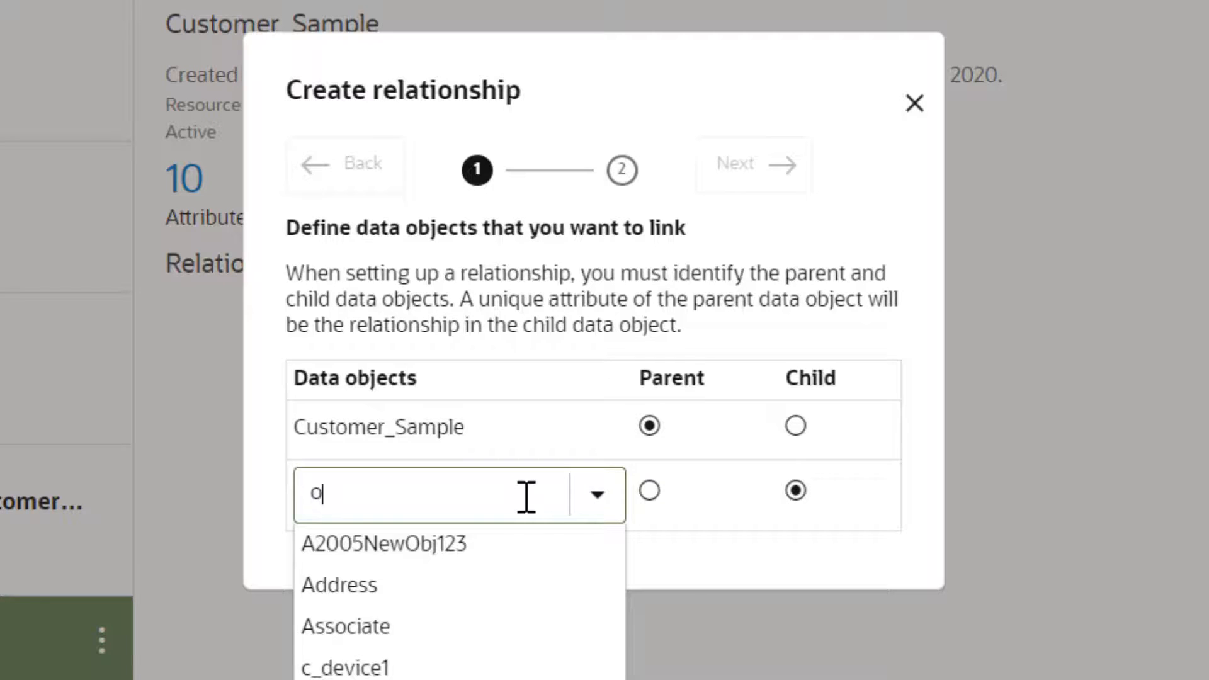
text(rd)
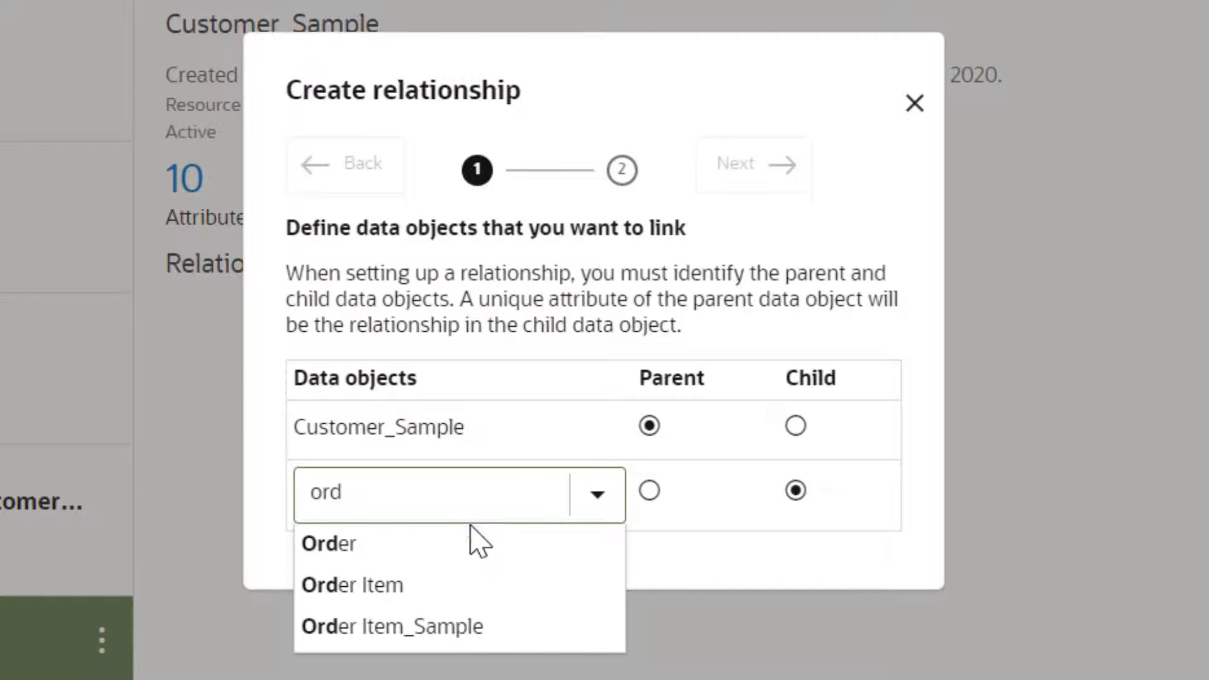
click(392, 626)
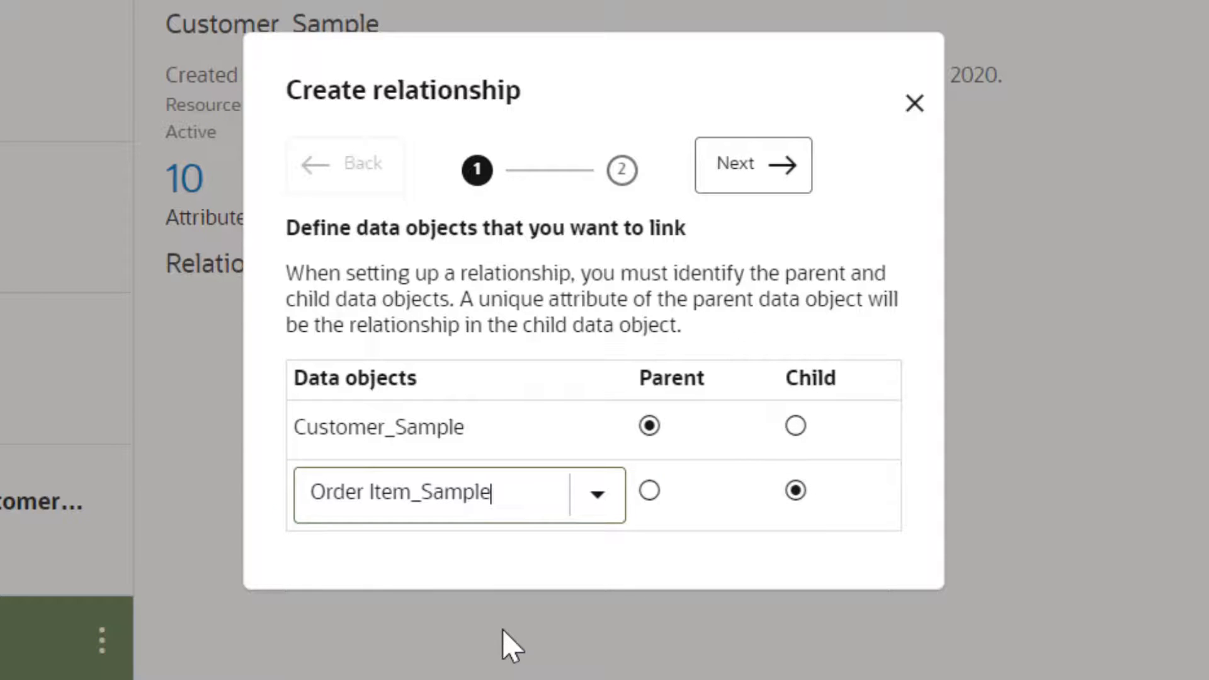
mouse_move(844, 266)
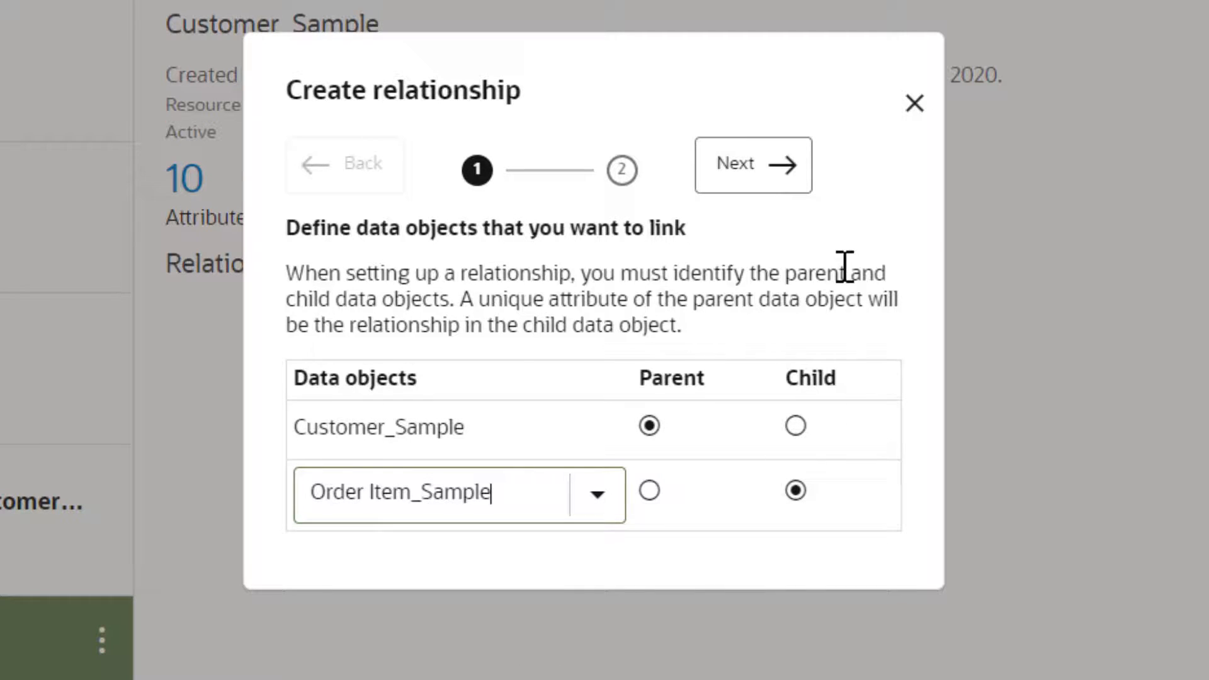
Step: Add the missing Customer_Sample ID attributes to Order_Item_Sample and save the relationship
click(753, 163)
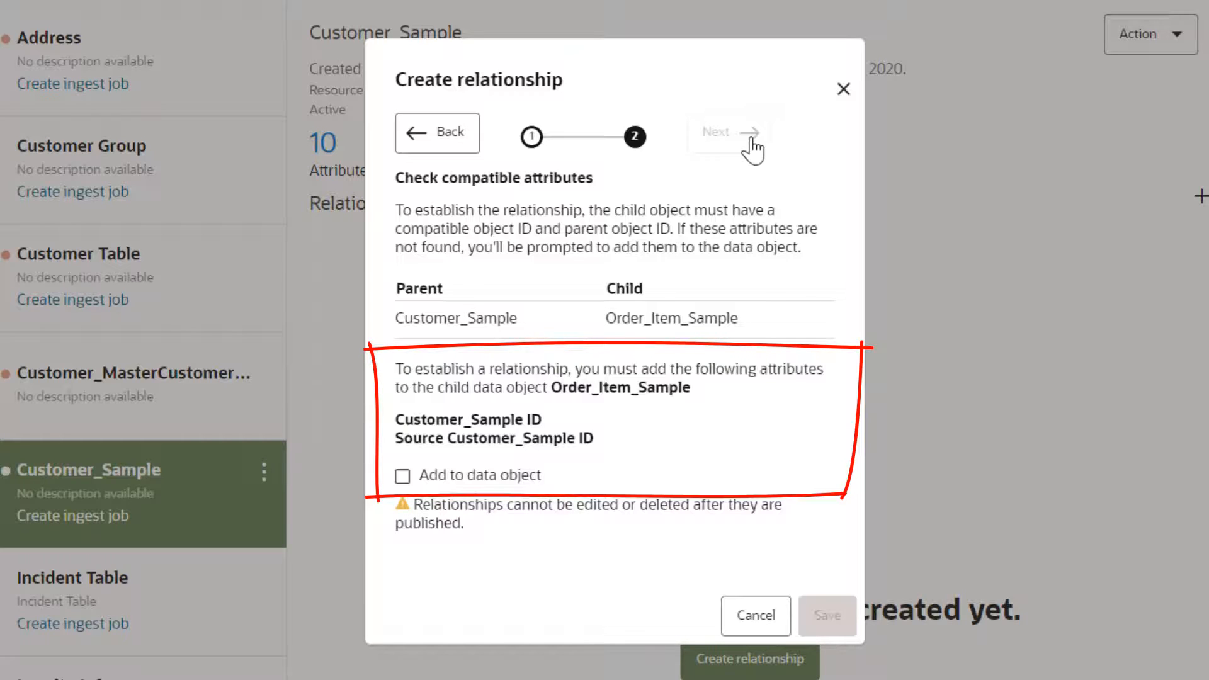
mouse_move(750, 149)
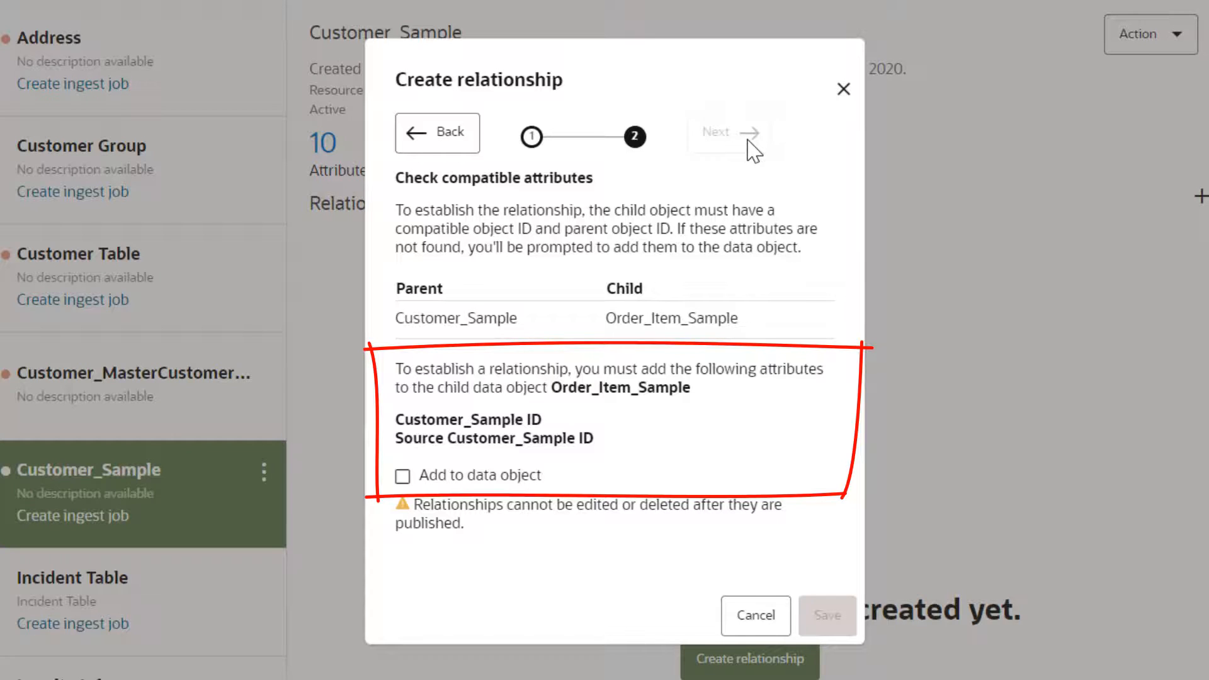
mouse_move(439, 484)
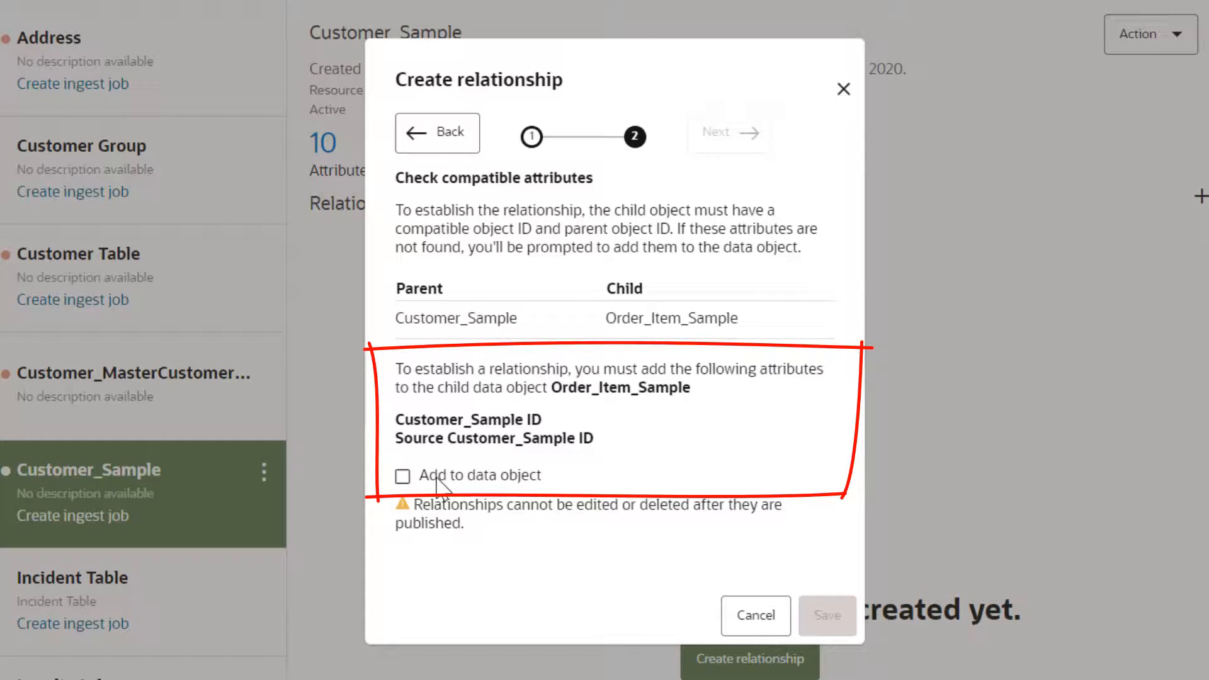
click(401, 475)
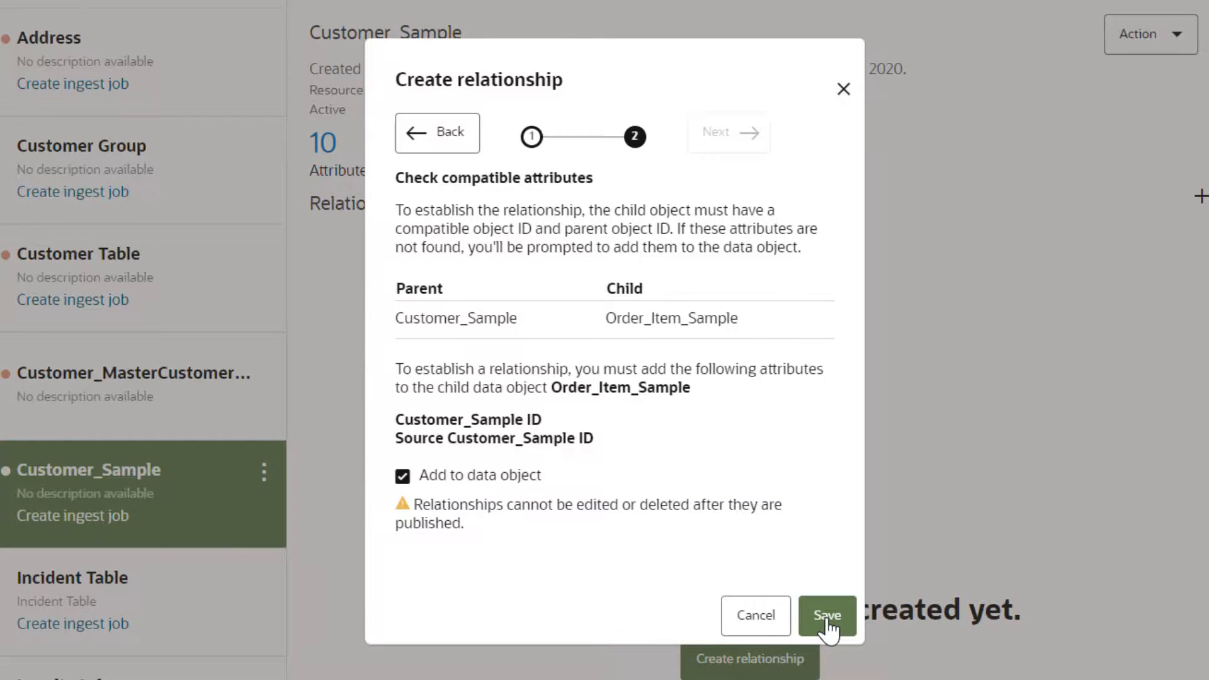
click(826, 616)
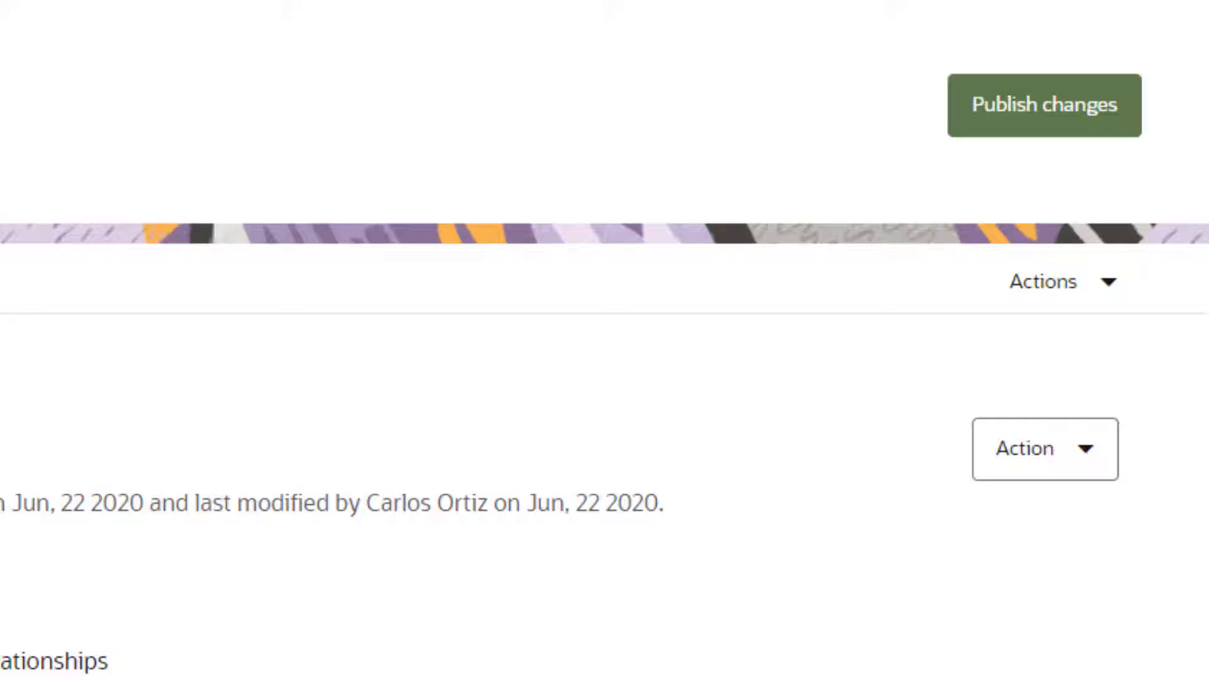
scroll(down, 3)
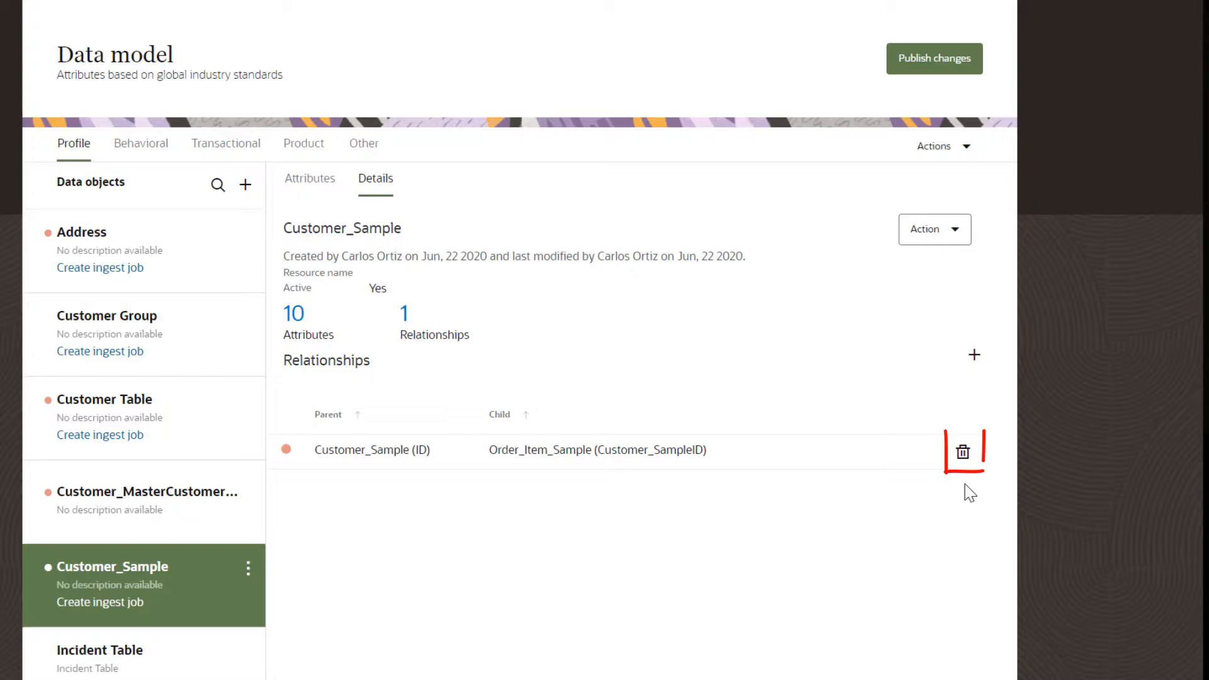
Step: Delete the Customer_Sample to Order_Item_Sample relationship and confirm the warning
click(962, 452)
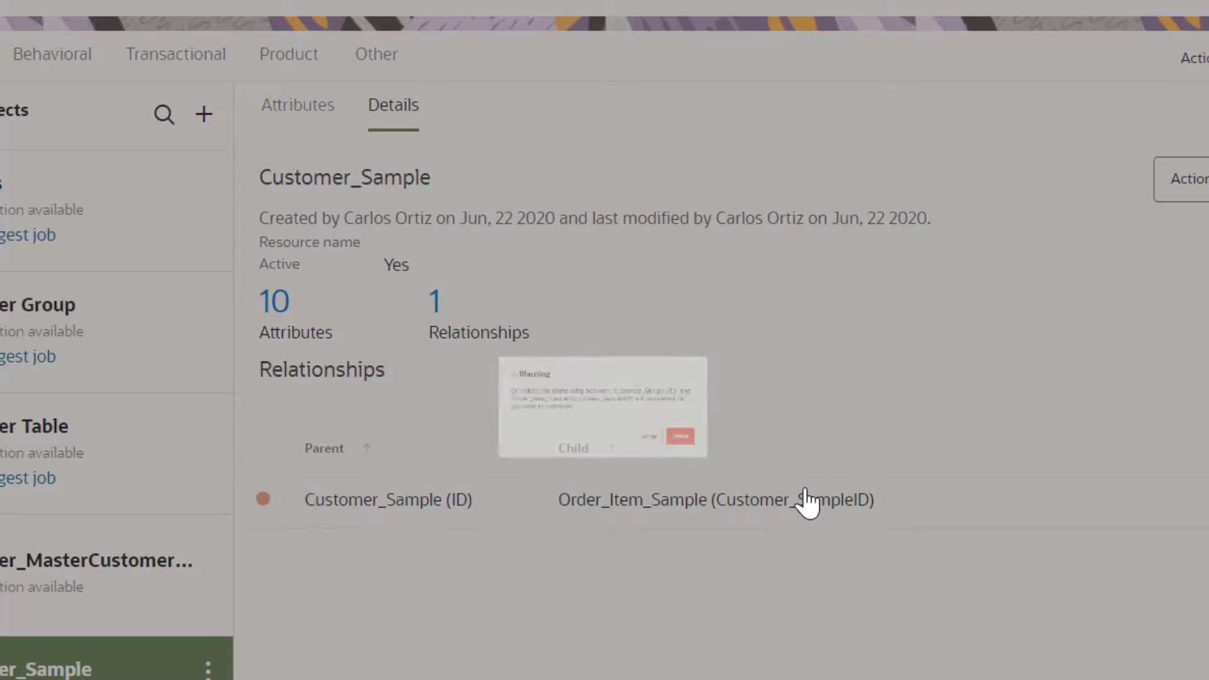
click(679, 436)
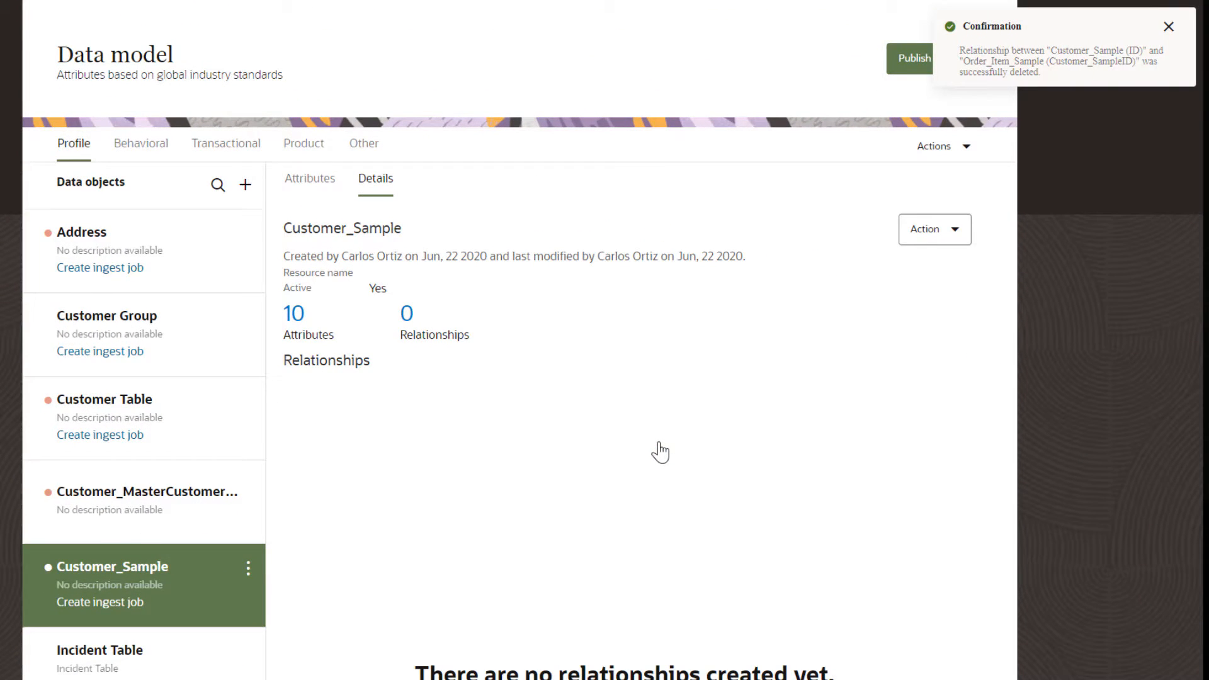